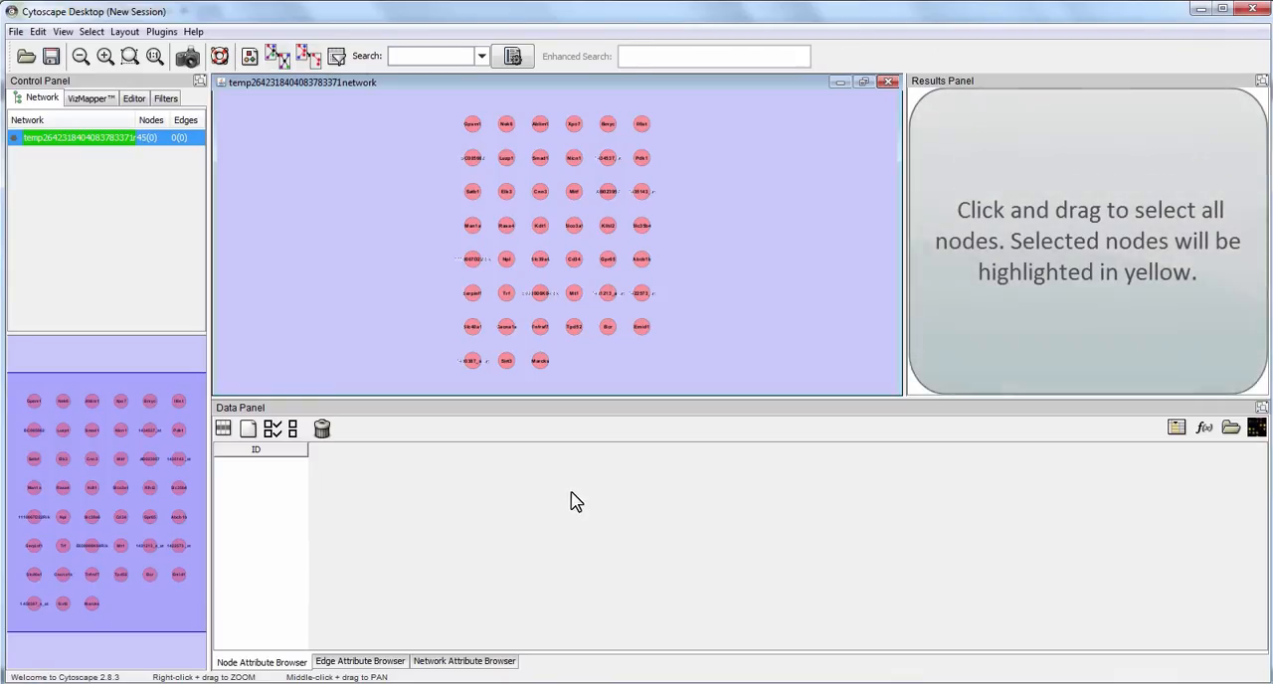
mouse_move(462, 116)
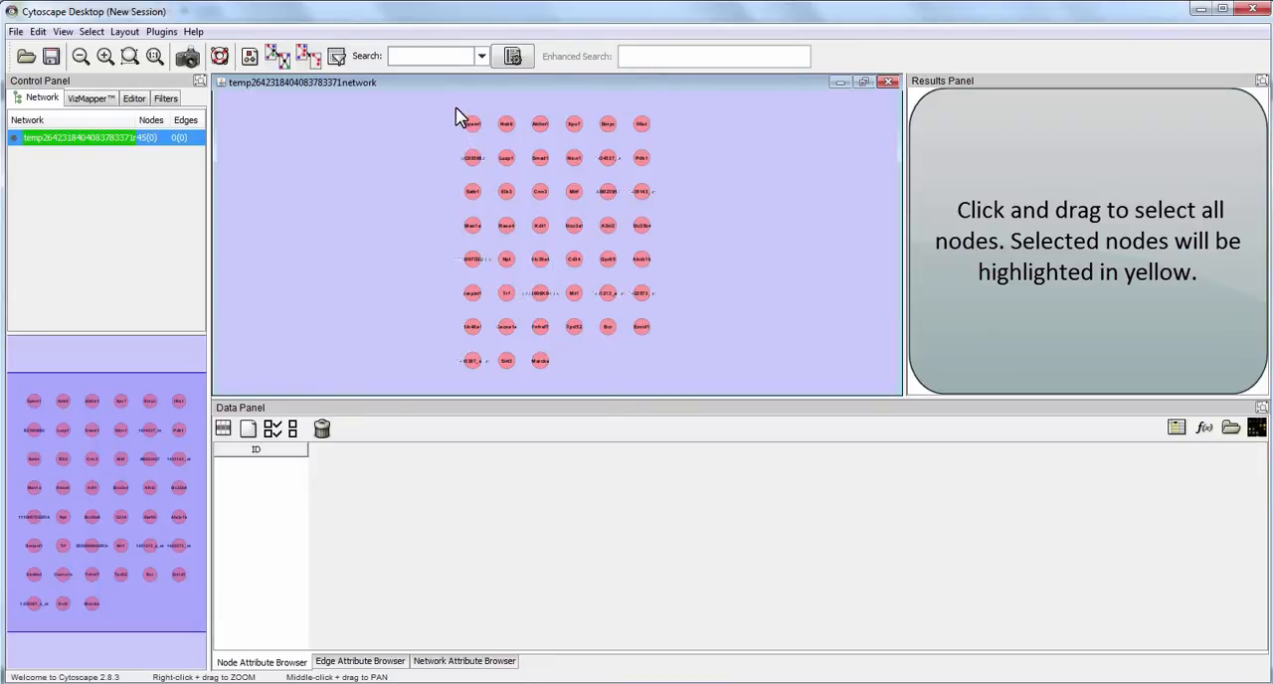
Step: Box-select all 45 gene nodes and copy their IDs from the Node Attribute Browser's ID column
left_click_drag(457, 111, 680, 376)
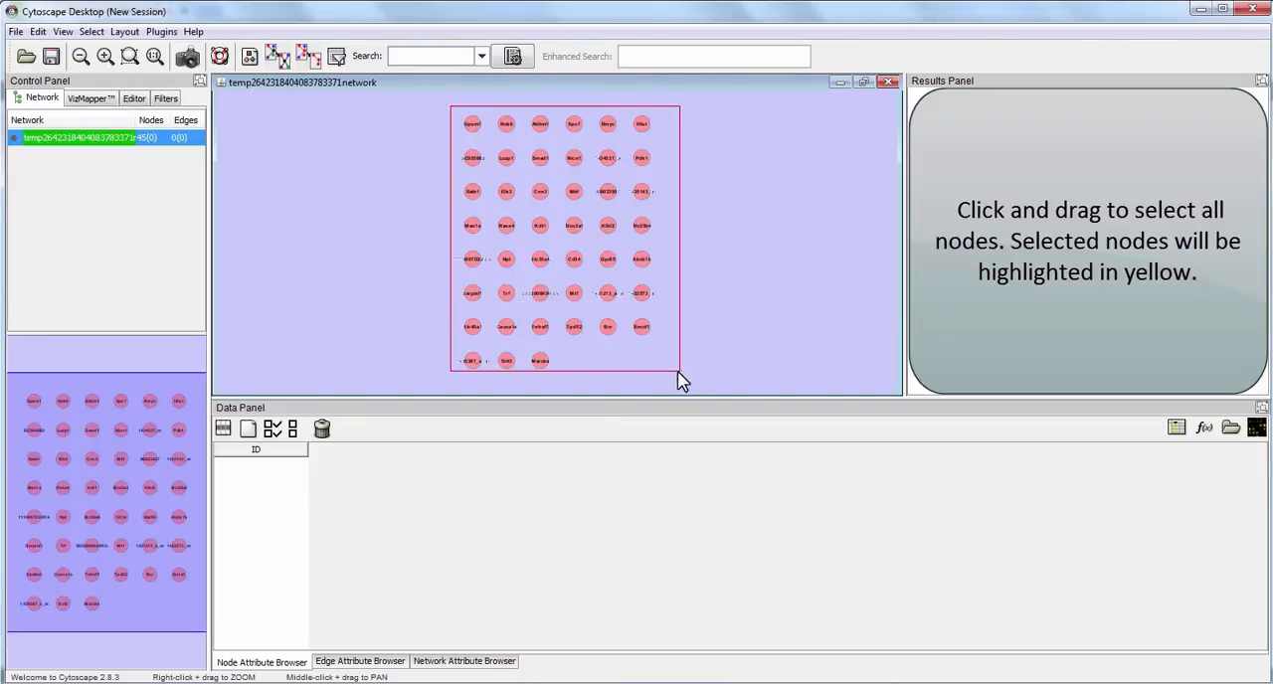
left_click_drag(458, 110, 676, 374)
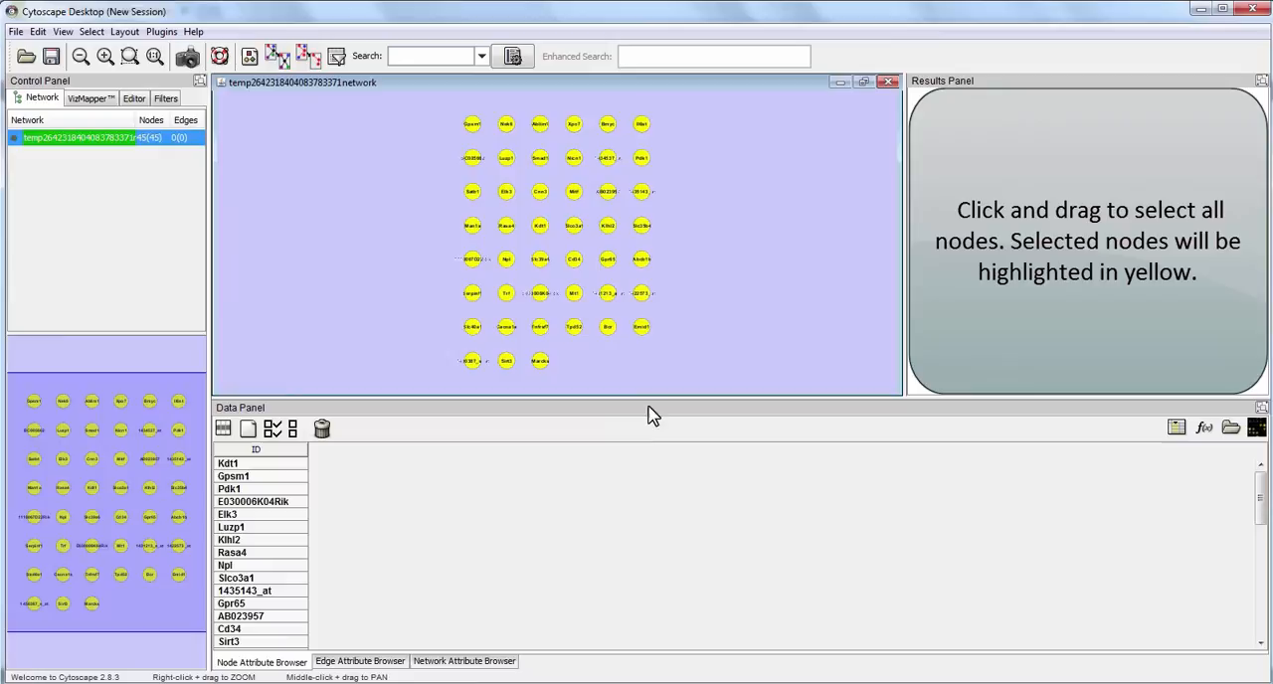
right_click(227, 463)
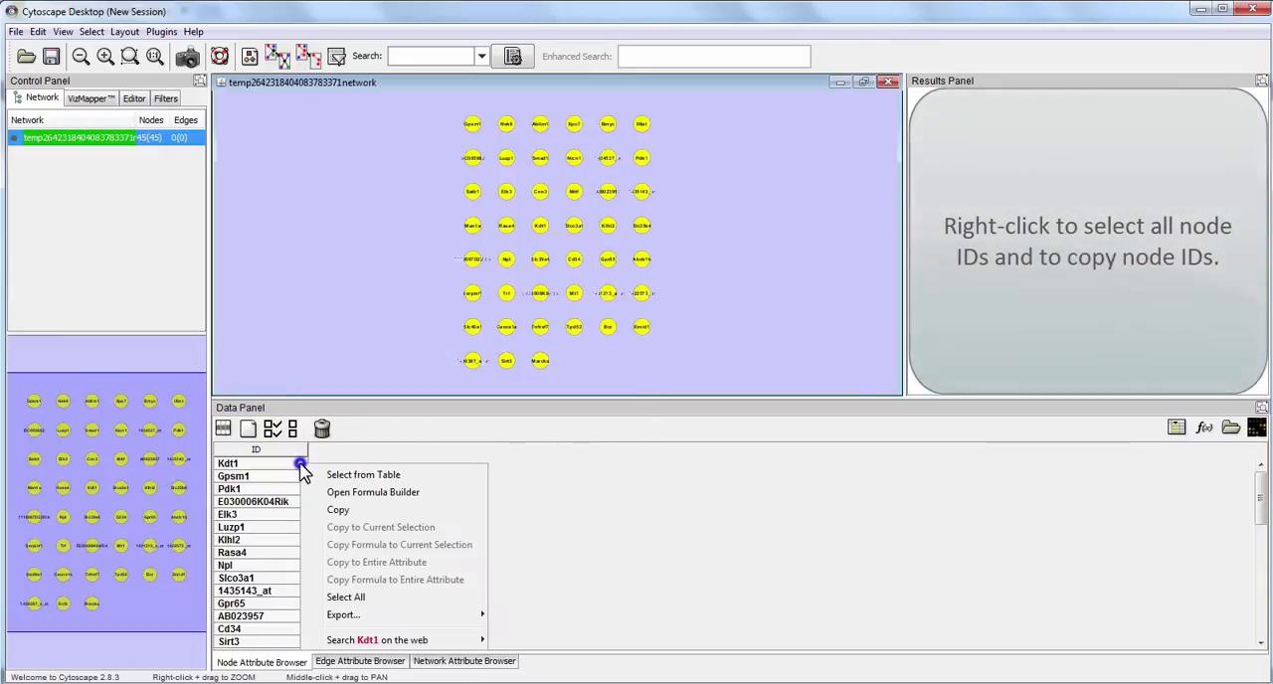
mouse_move(337, 601)
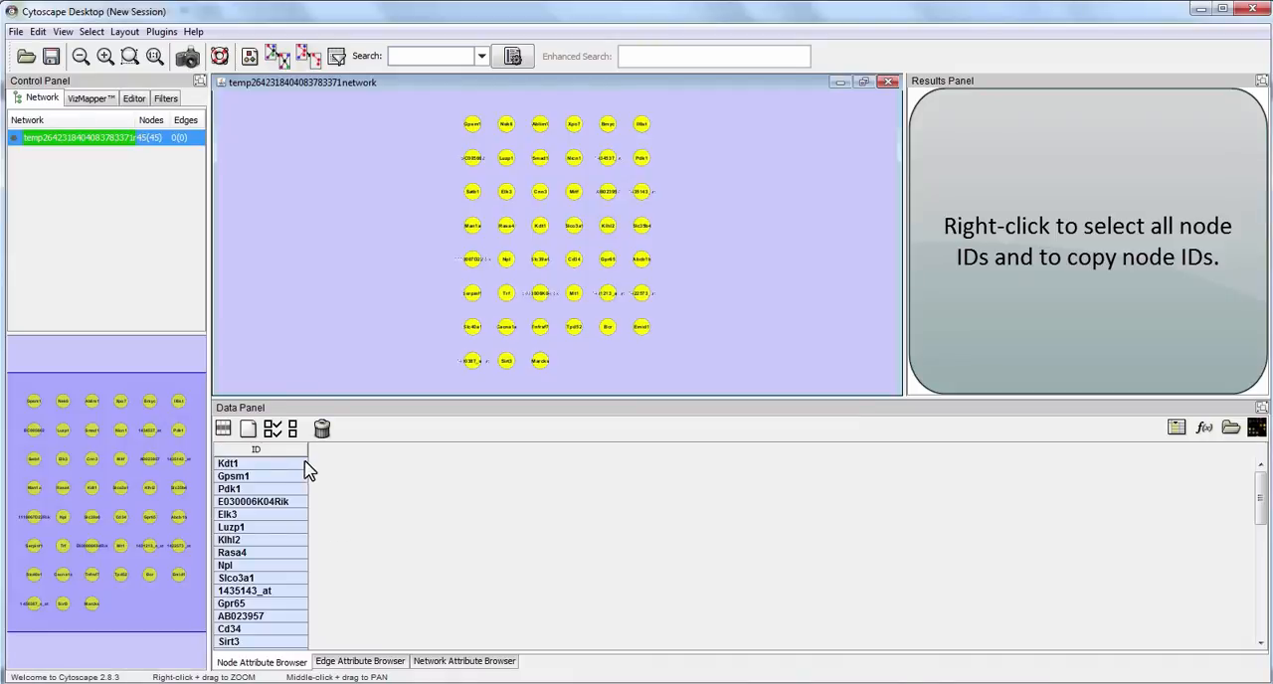
right_click(255, 462)
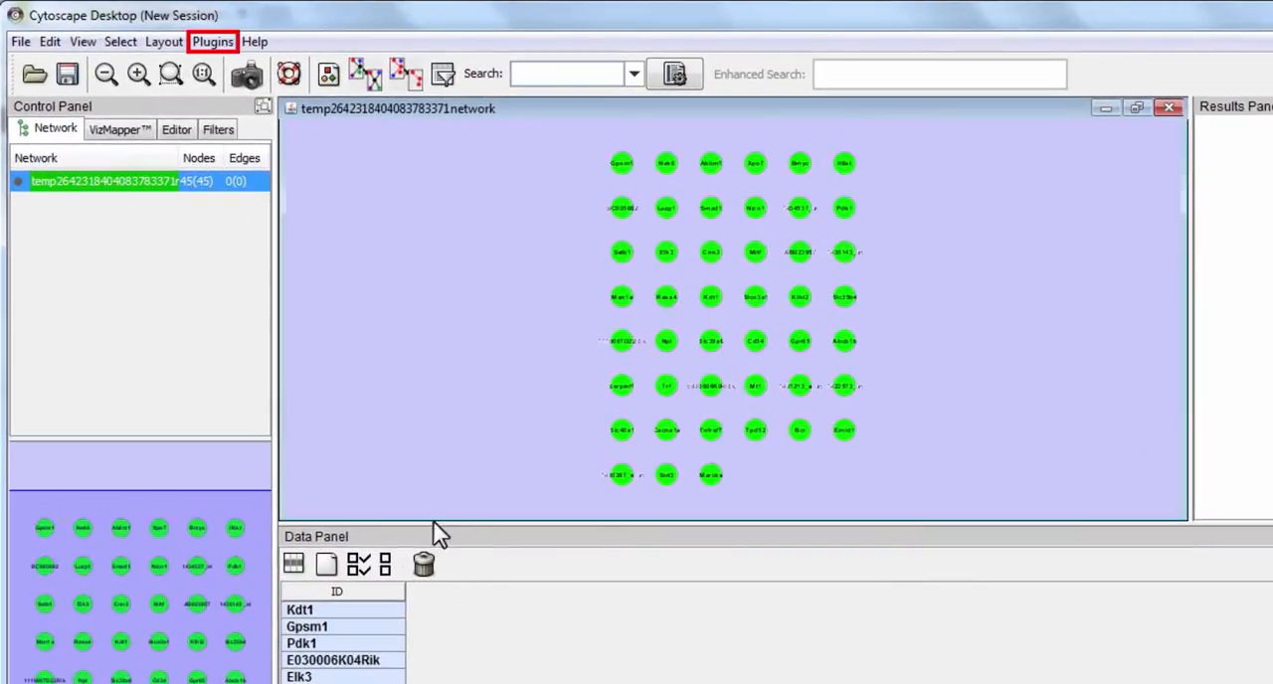
mouse_move(238, 59)
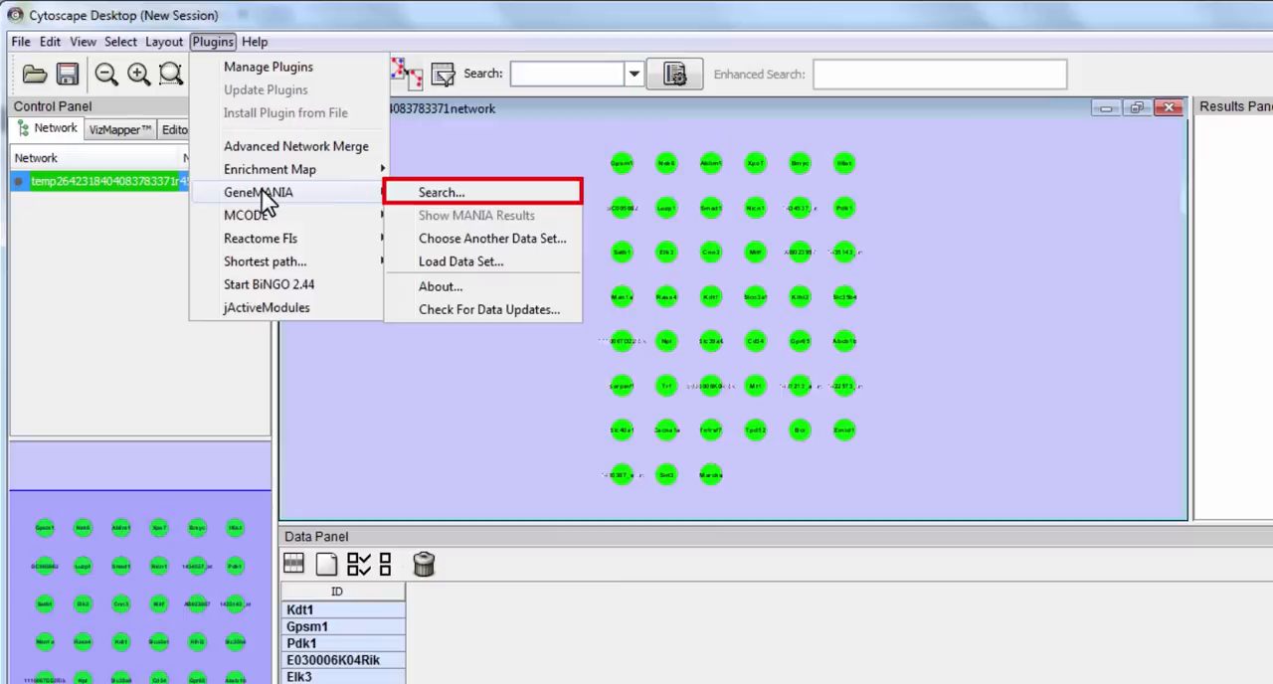
Step: Launch the GeneMANIA Search dialog from the Plugins menu
left_click(441, 191)
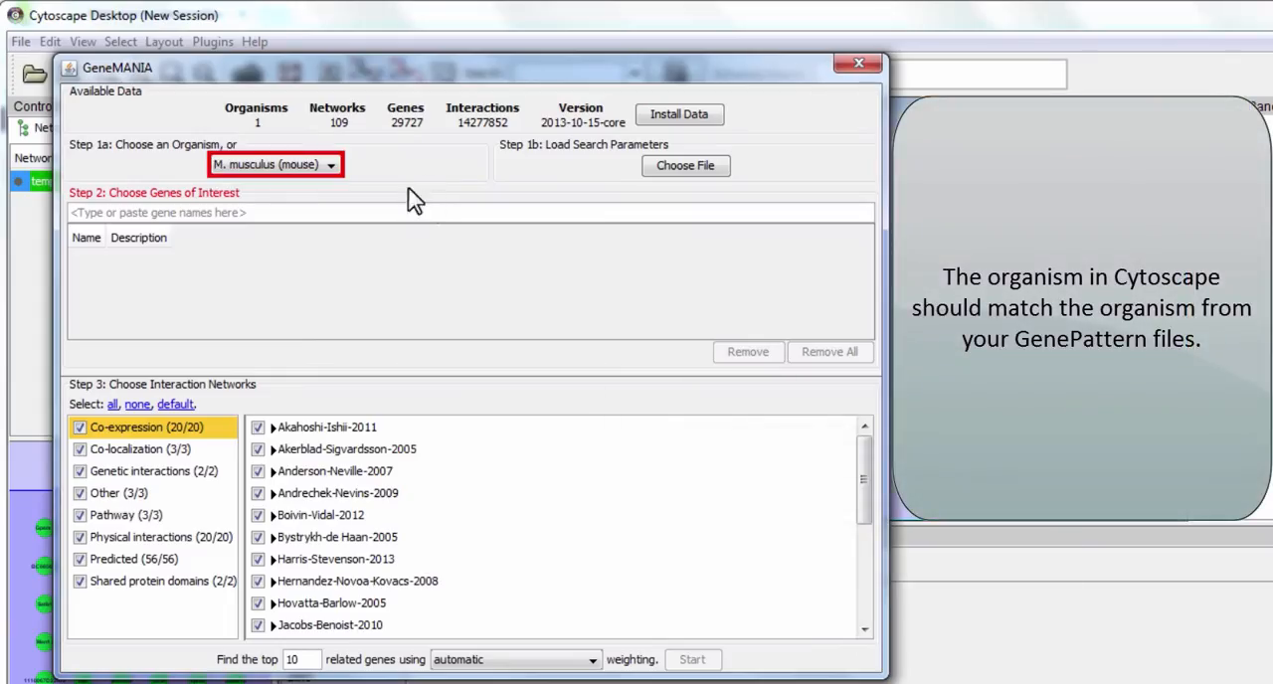
Step: Choose M. musculus, paste the copied gene list into the genes field, and dismiss the unrecognized-identifiers warning
left_click(330, 163)
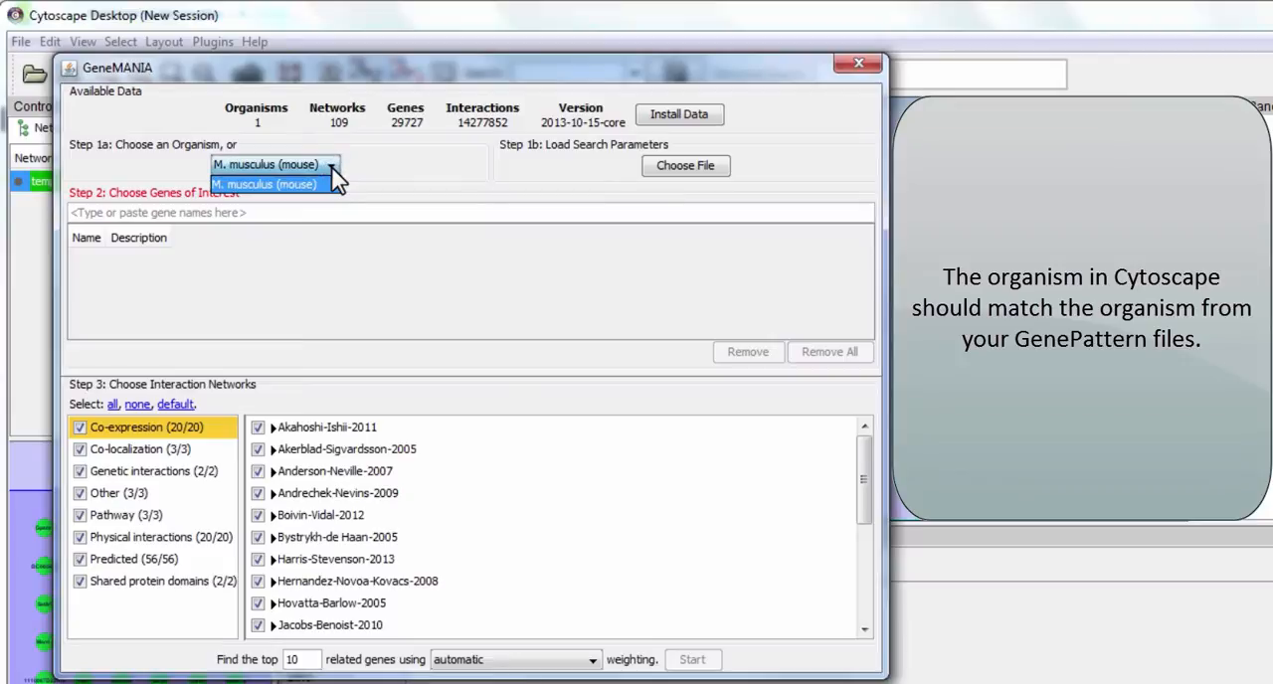
left_click(267, 183)
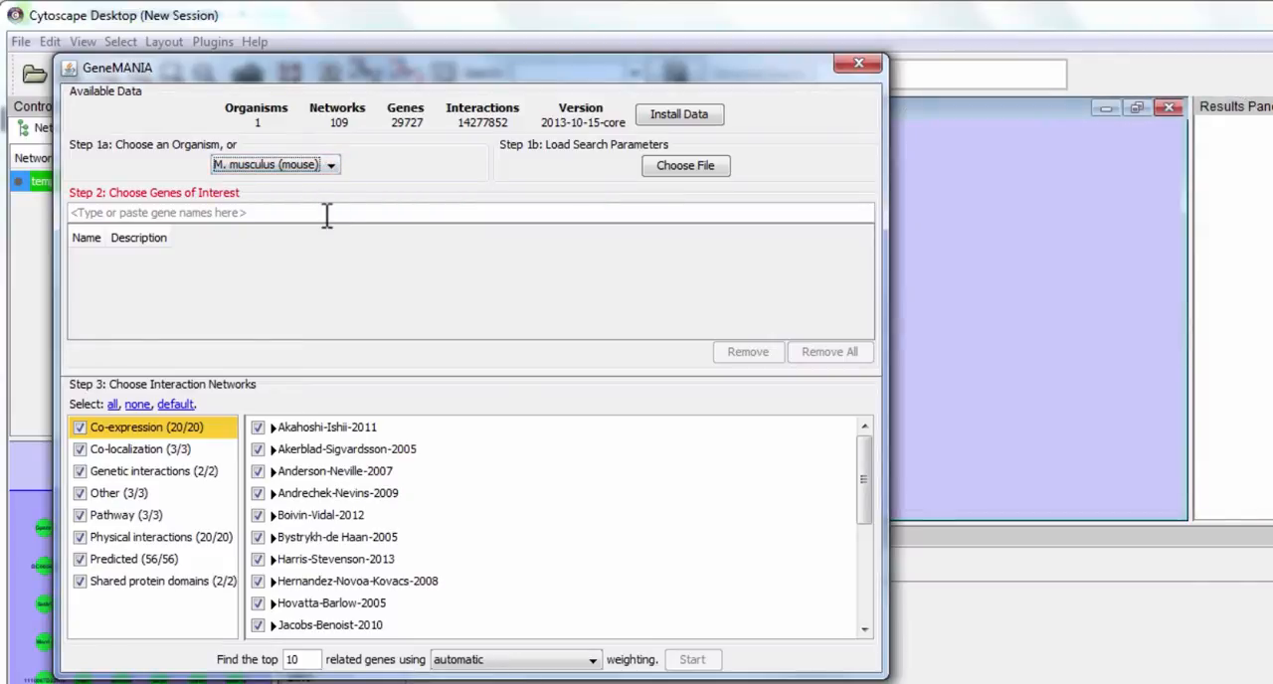
left_click(327, 211)
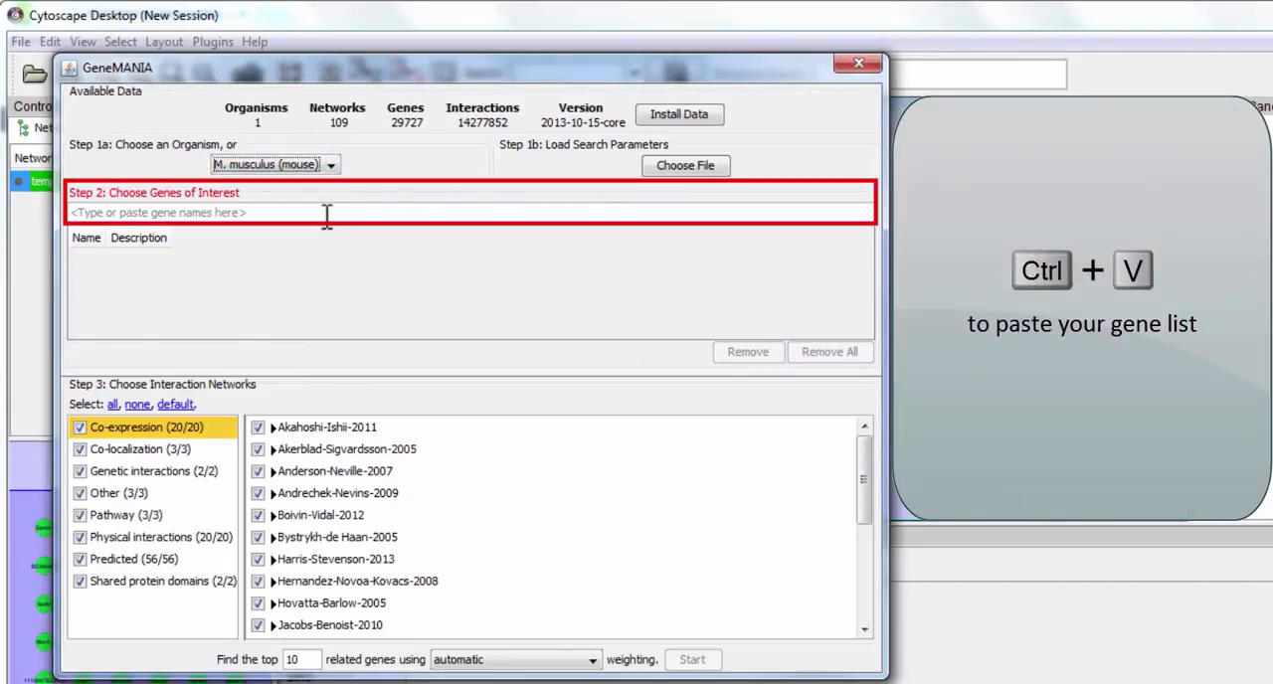
left_click(299, 211)
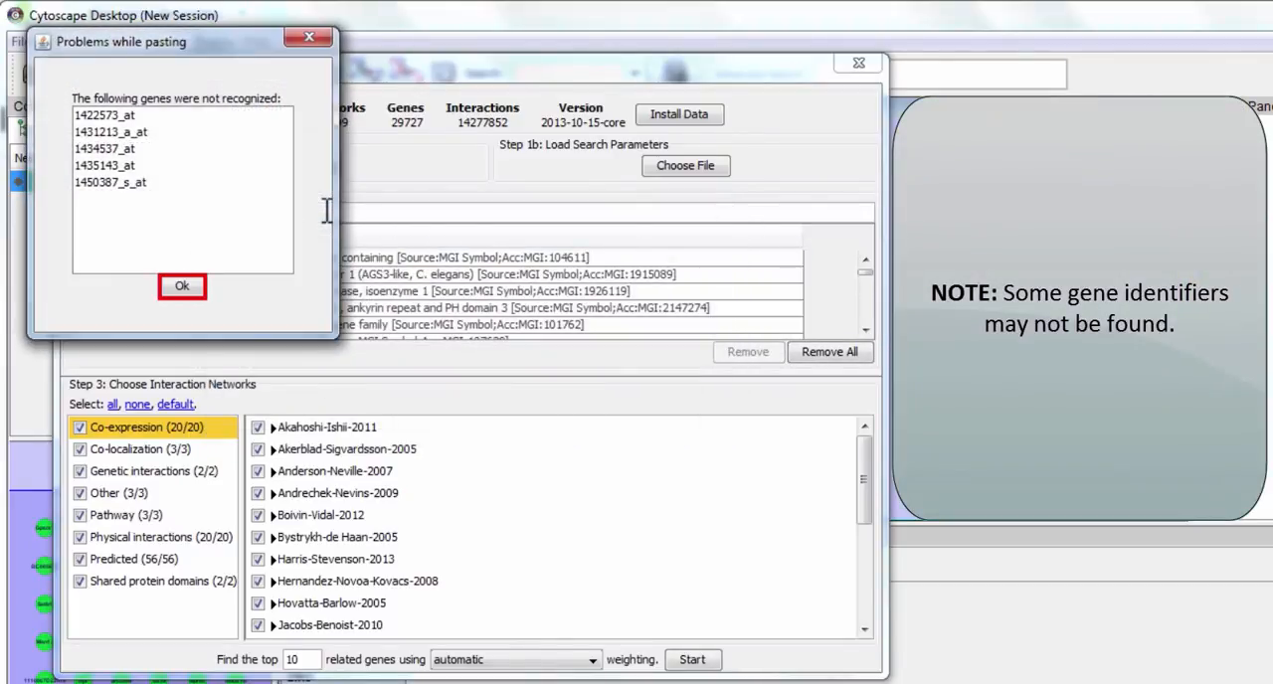
mouse_move(219, 302)
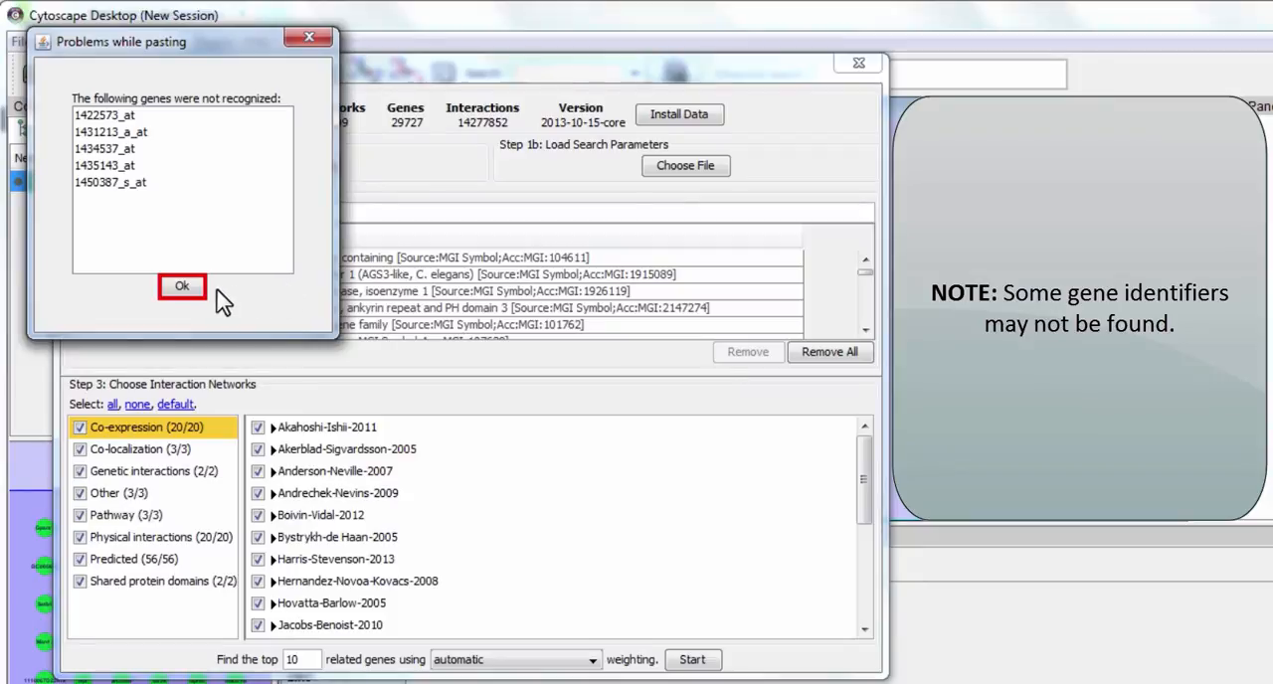
left_click(183, 287)
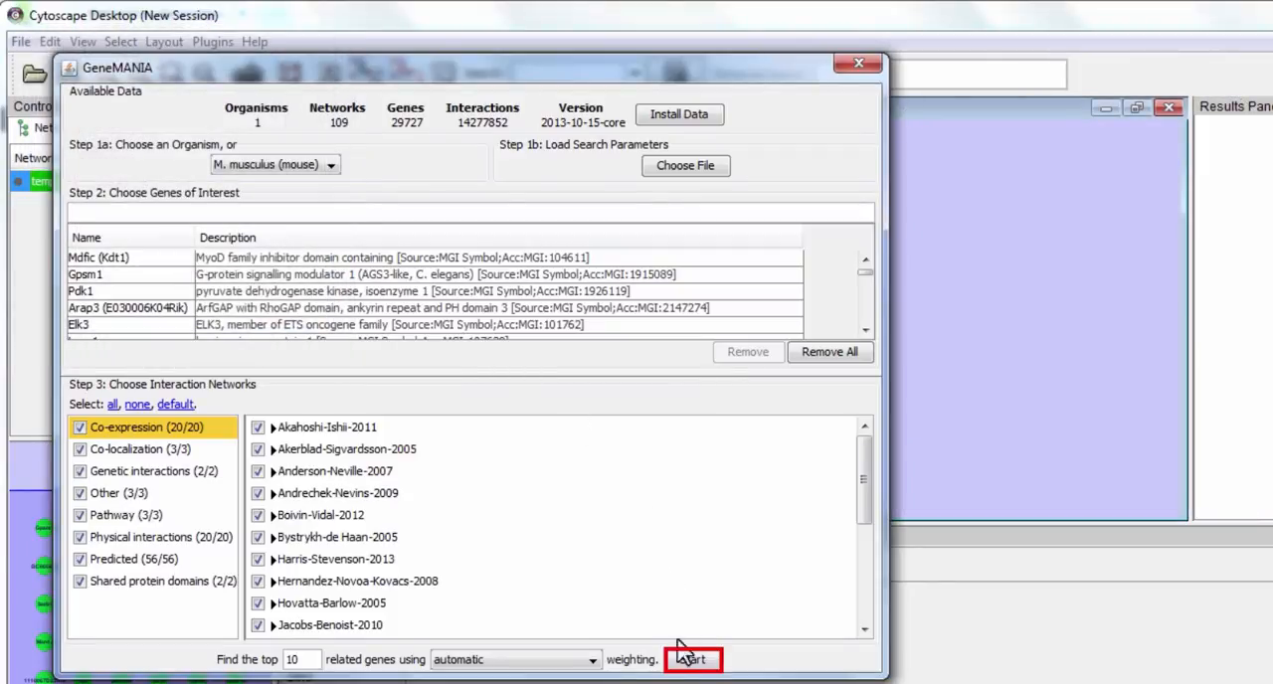
Step: Start the GeneMANIA search to produce the mouse gene network and its results panel
left_click(692, 661)
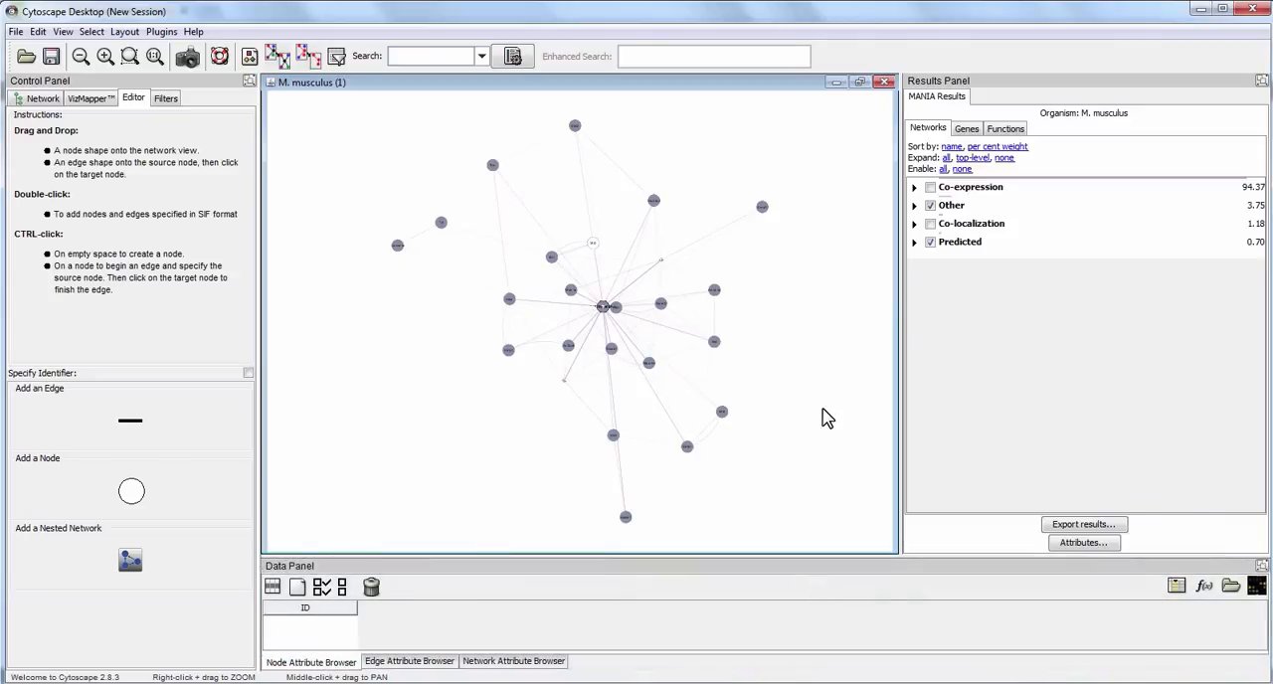
left_click(967, 127)
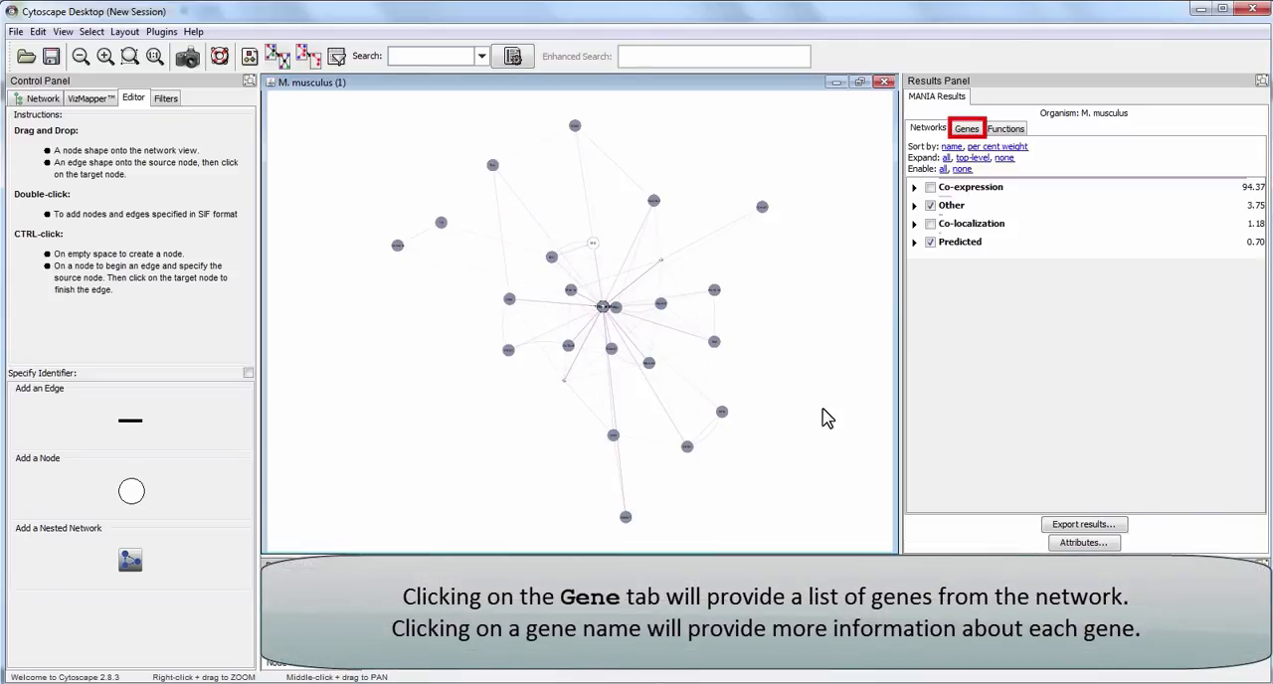
mouse_move(855, 412)
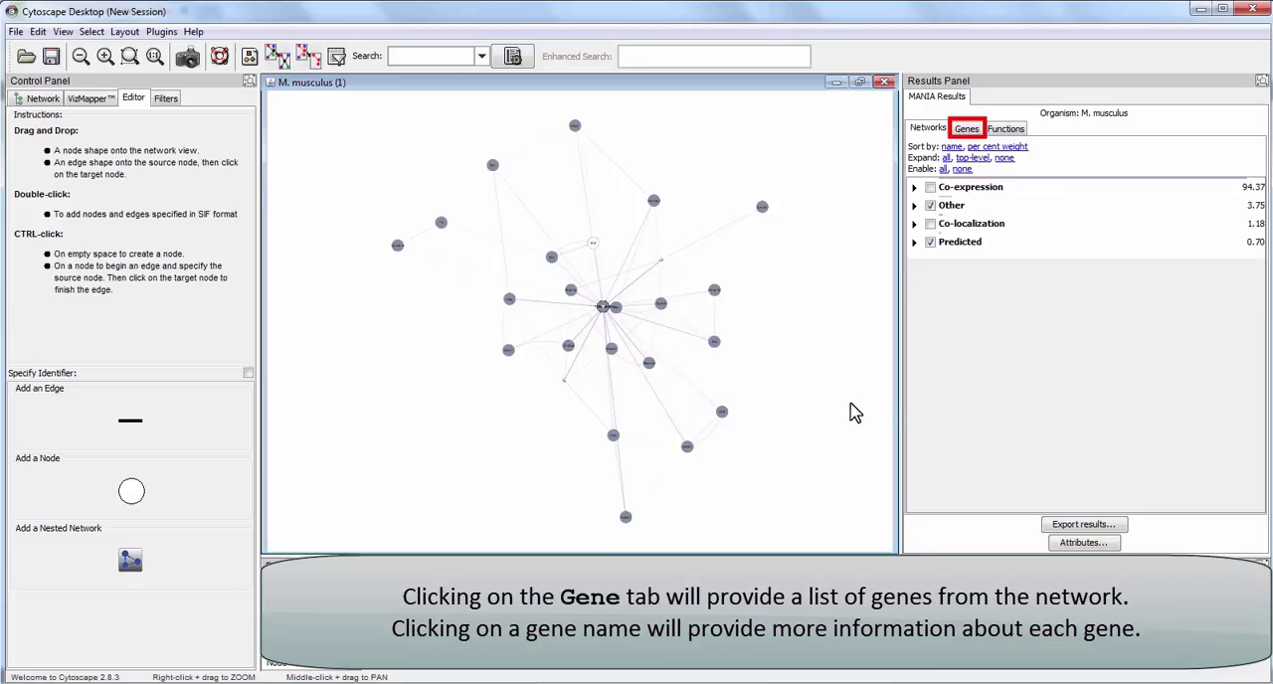
Step: Show the Genes results list and expand Abcb1b to see its description and highlight its node
left_click(967, 127)
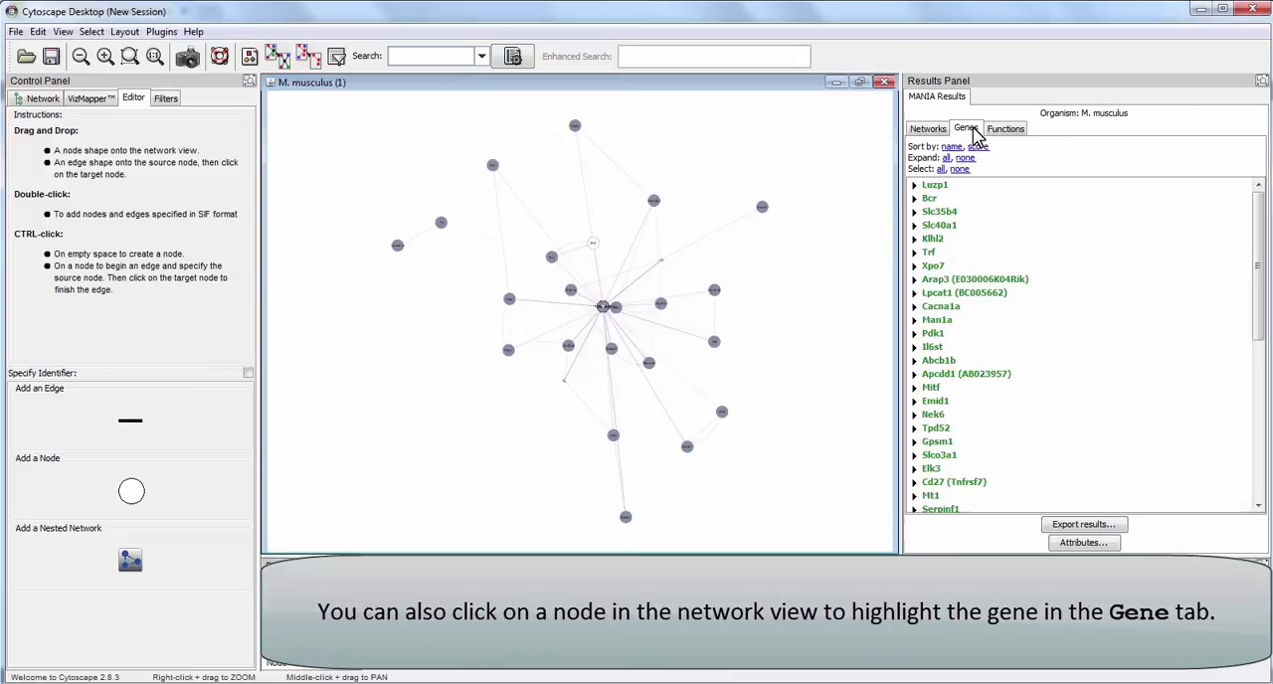
left_click(714, 292)
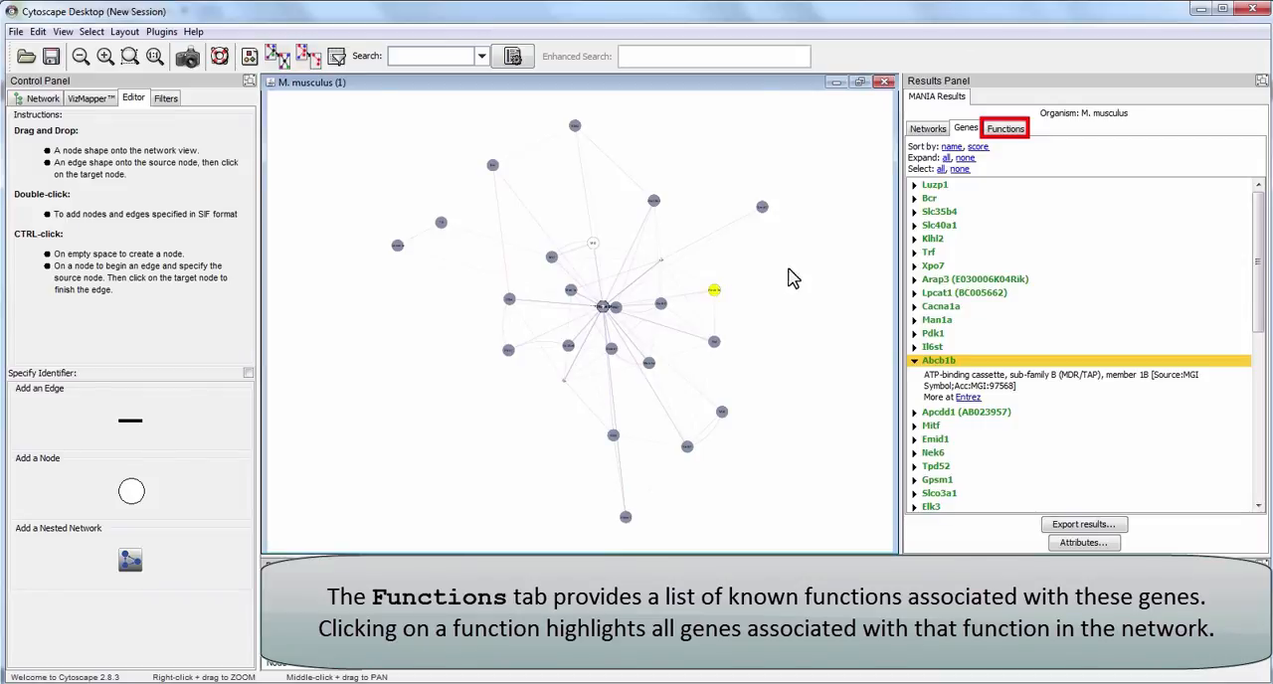
Step: Show the Functions list and highlight genes for zinc ion homeostasis, then actomyosin
left_click(1004, 127)
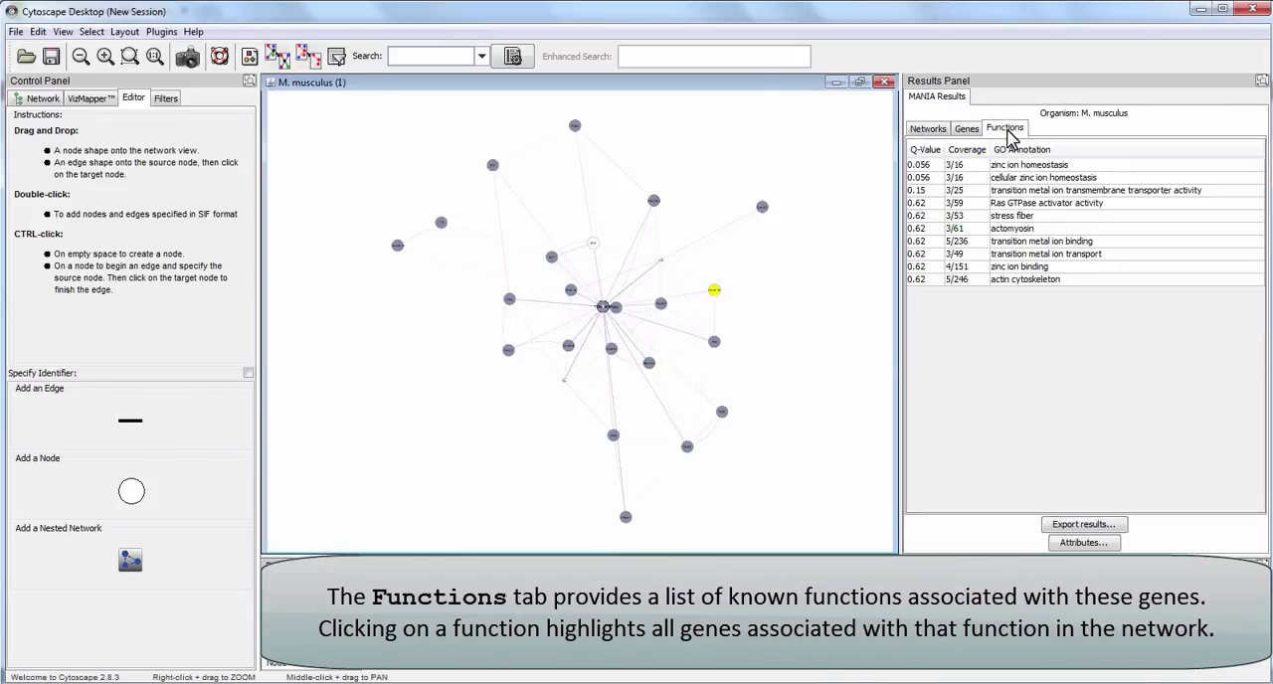
left_click(1031, 163)
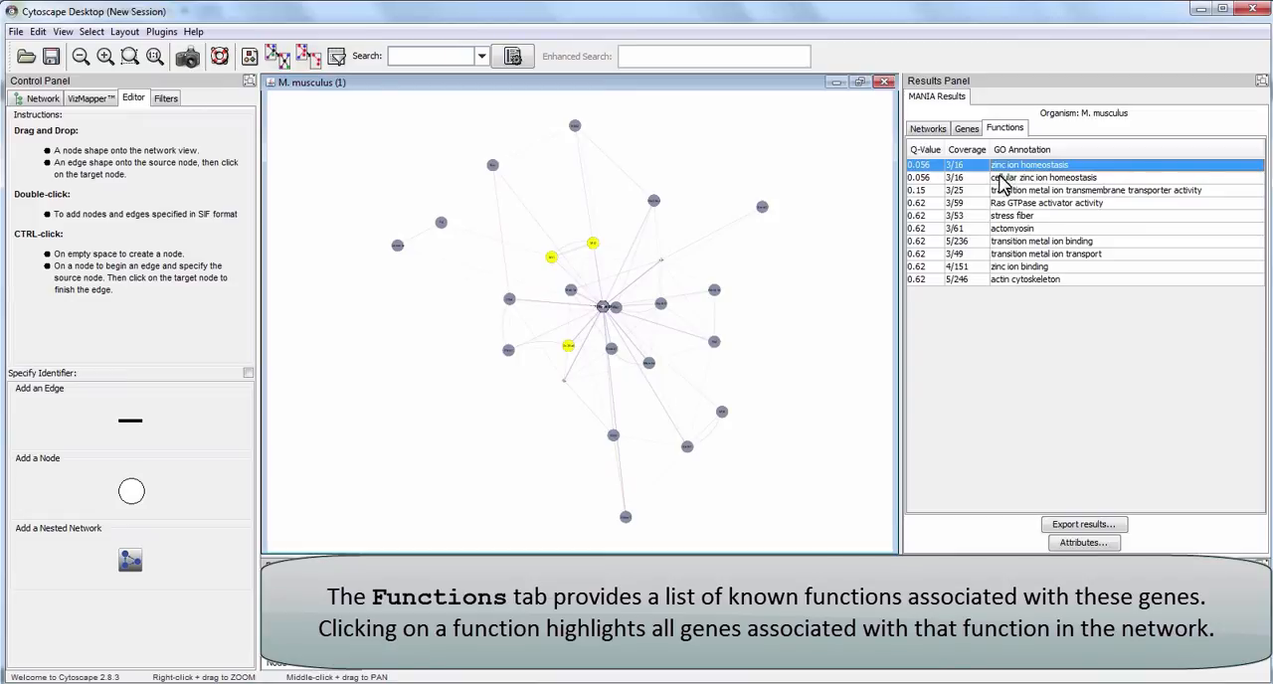
left_click(1010, 227)
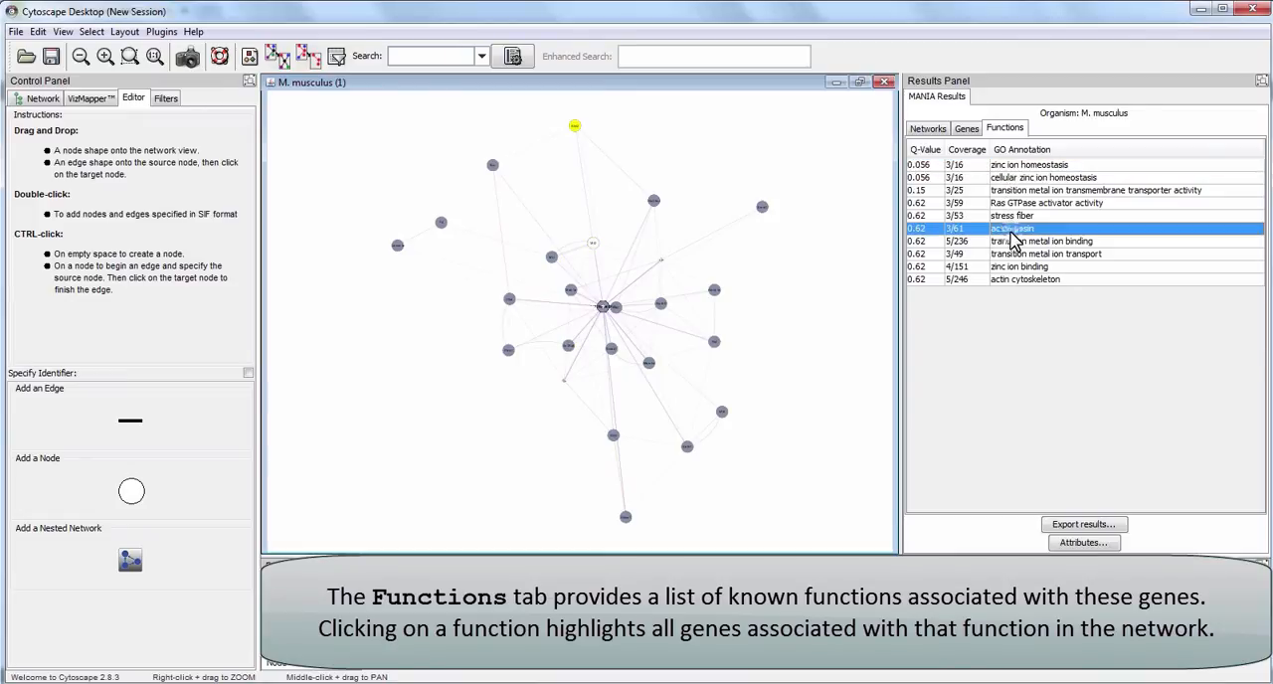